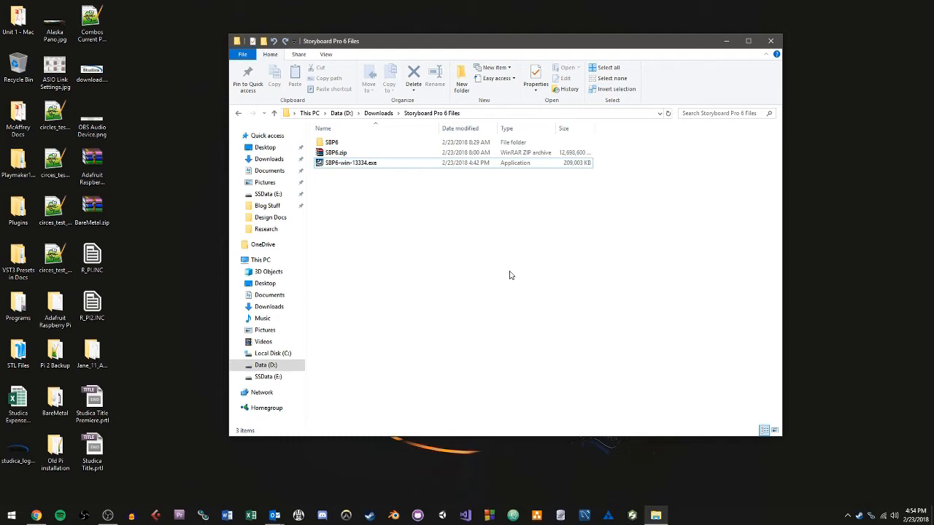
mouse_move(507, 270)
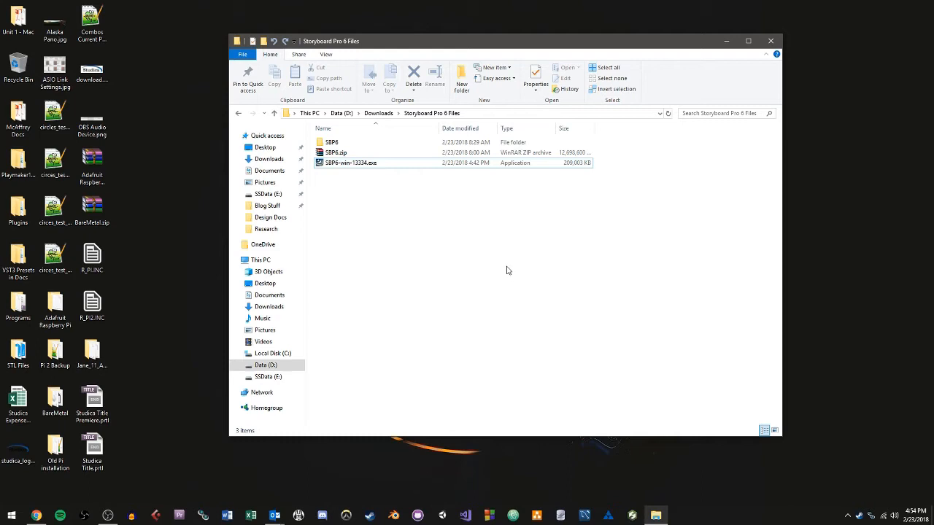
Step: Launch the Storyboard Pro 6 installer .exe from File Explorer with English (United States) as setup language
left_click(350, 163)
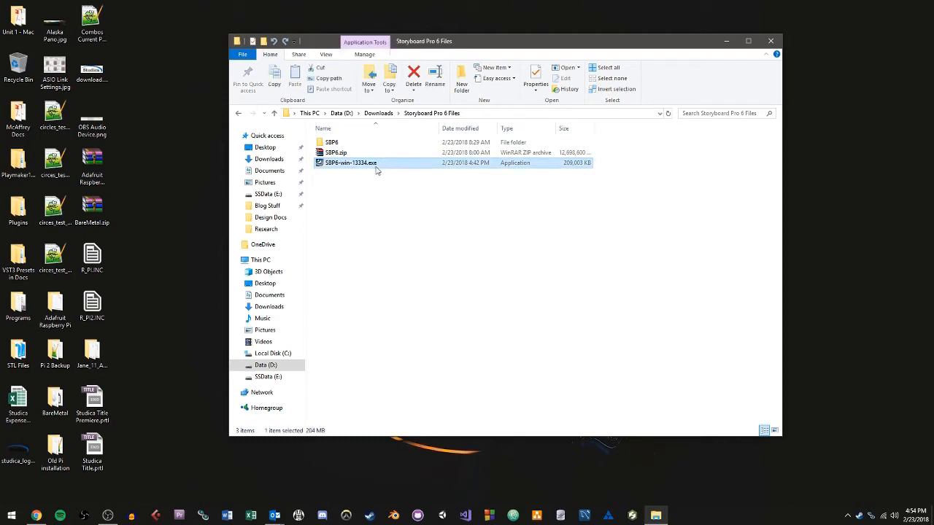
mouse_move(330, 168)
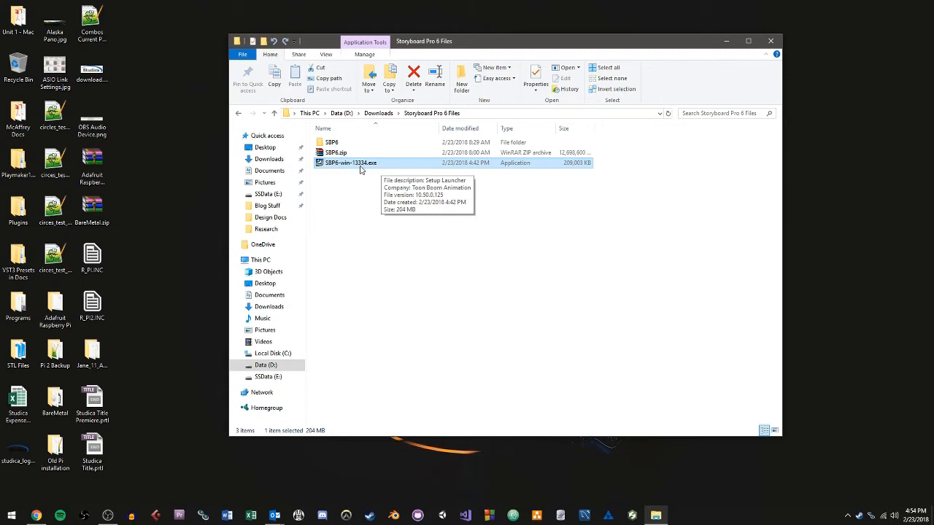
mouse_move(368, 218)
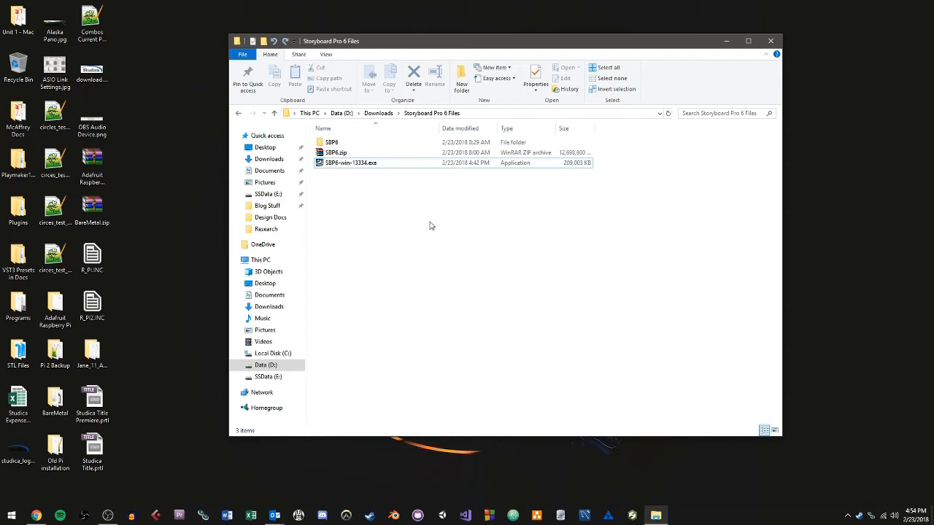
mouse_move(399, 236)
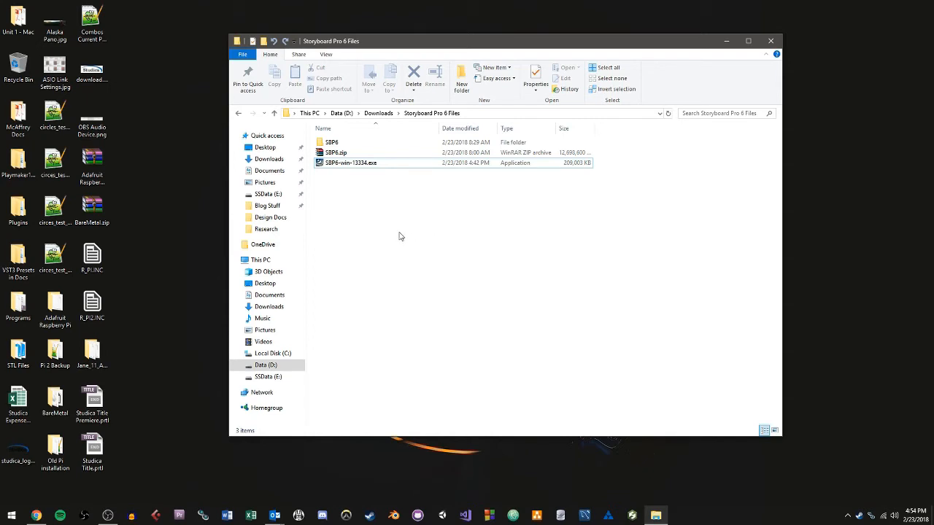
mouse_move(397, 232)
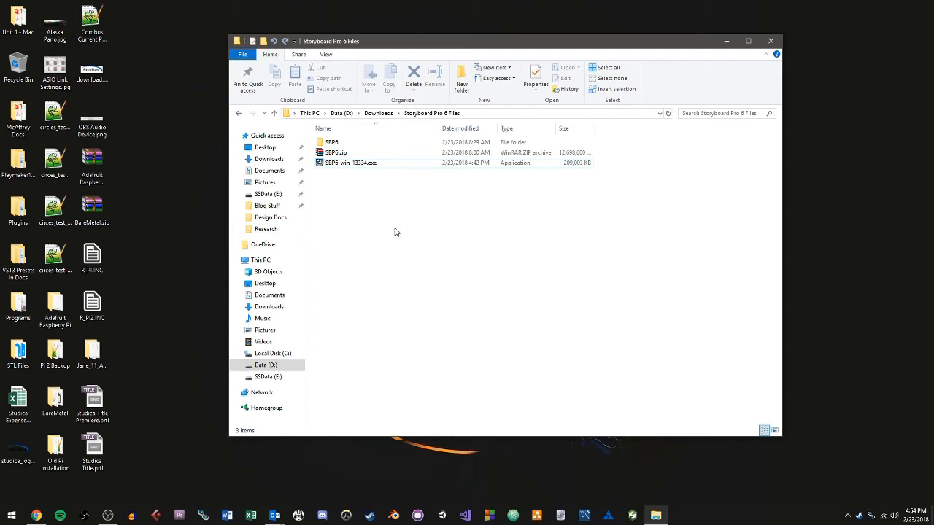
right_click(350, 163)
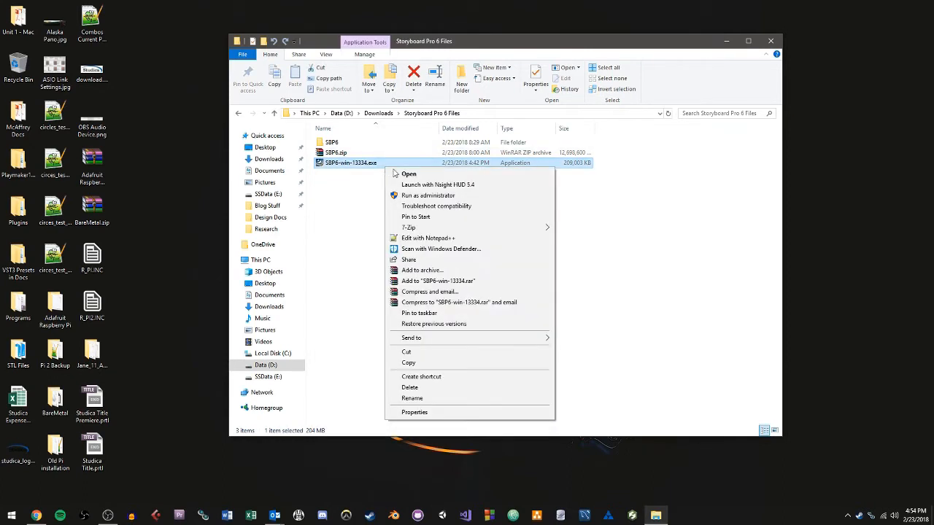
mouse_move(461, 198)
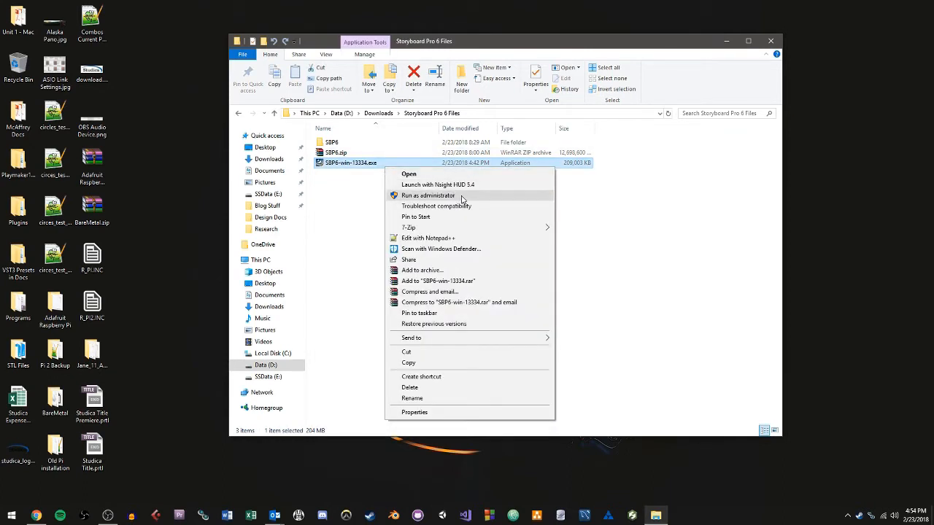
mouse_move(469, 196)
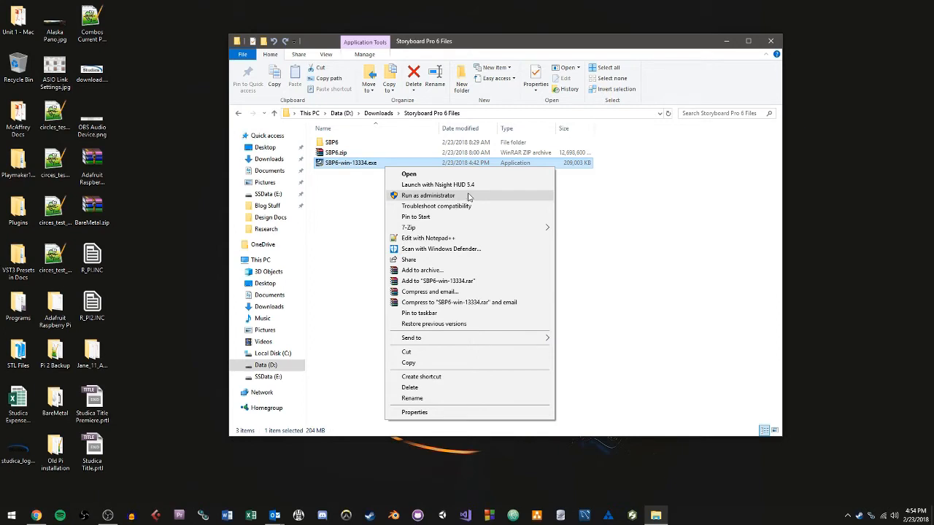
mouse_move(480, 184)
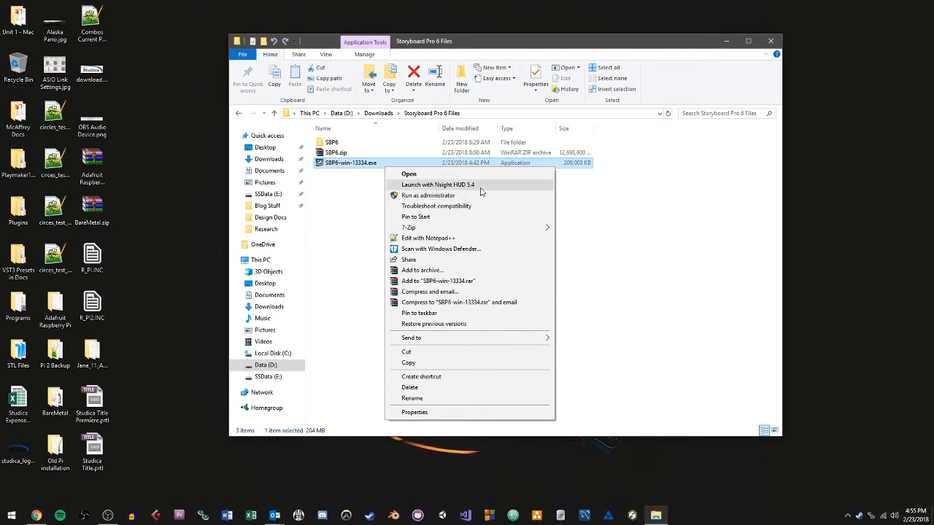
mouse_move(481, 196)
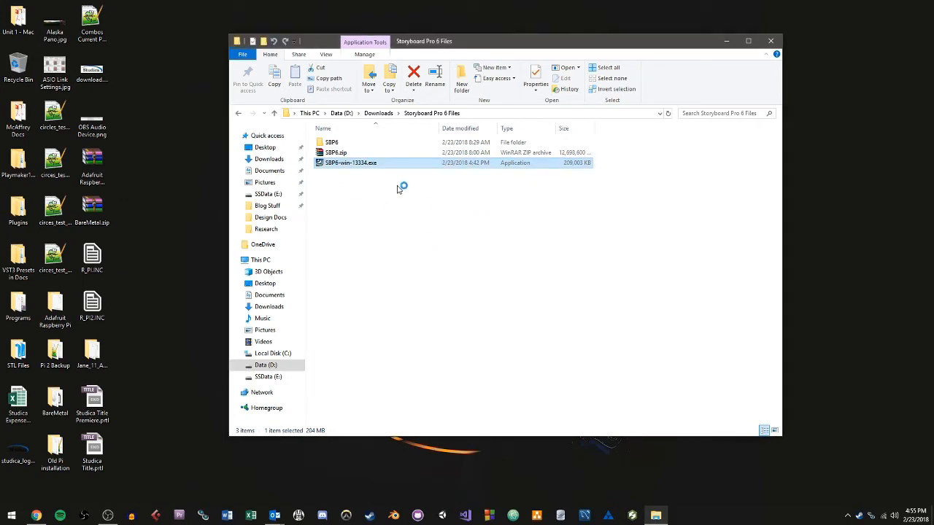
mouse_move(396, 170)
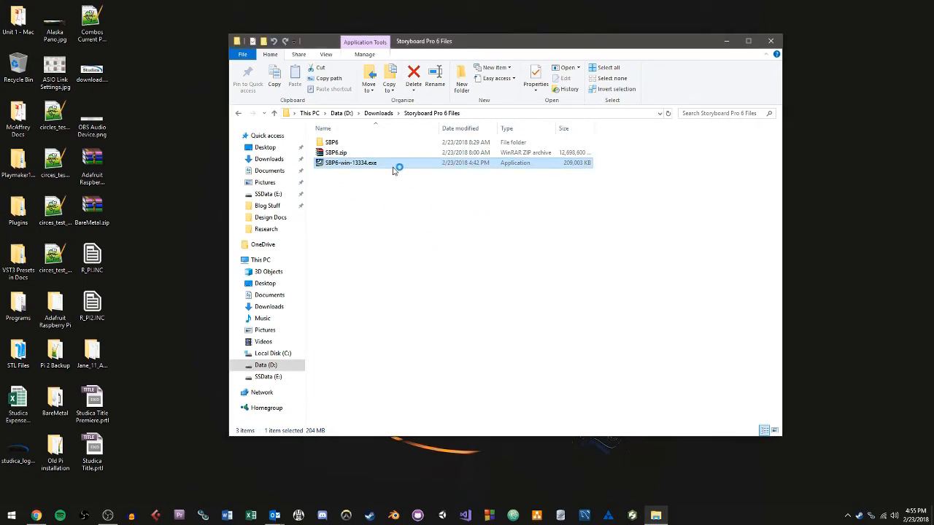
double_click(350, 163)
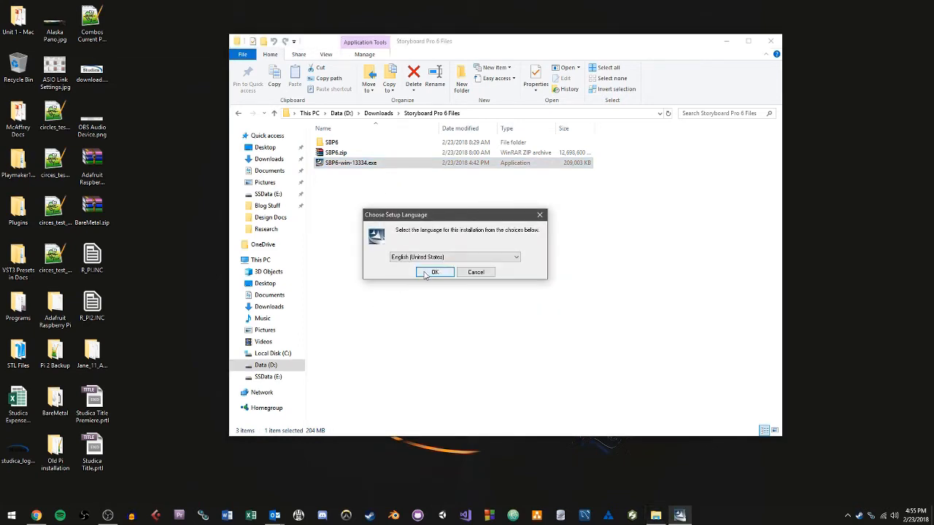
left_click(435, 273)
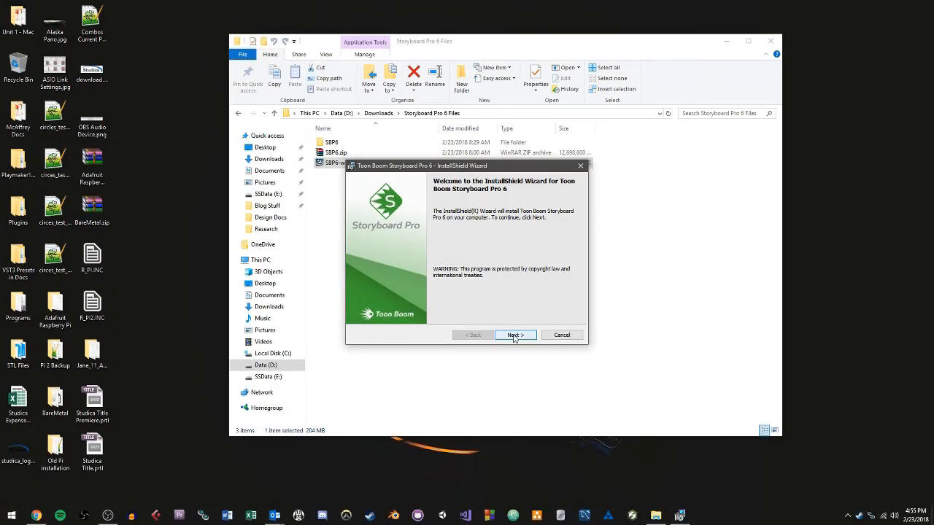
Step: Accept the license terms and install into the default Toon Boom Animation destination folder
left_click(515, 334)
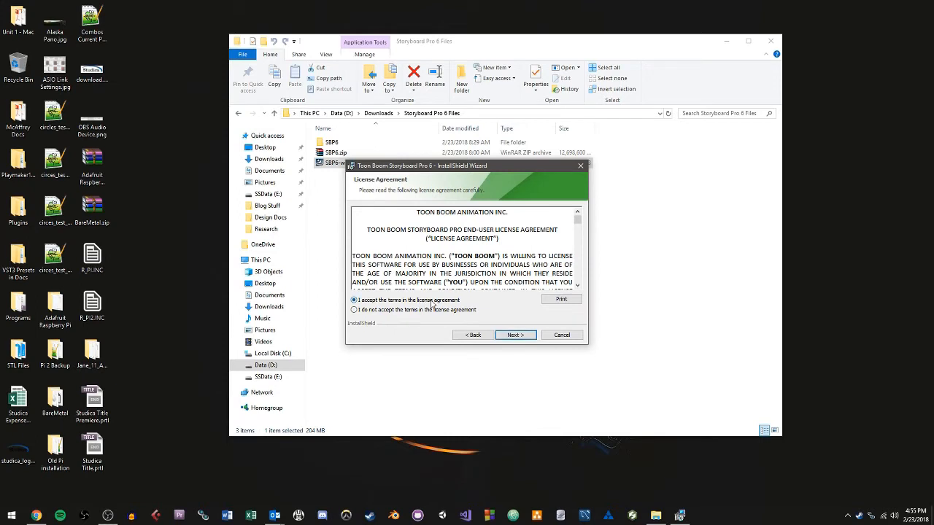
left_click(514, 334)
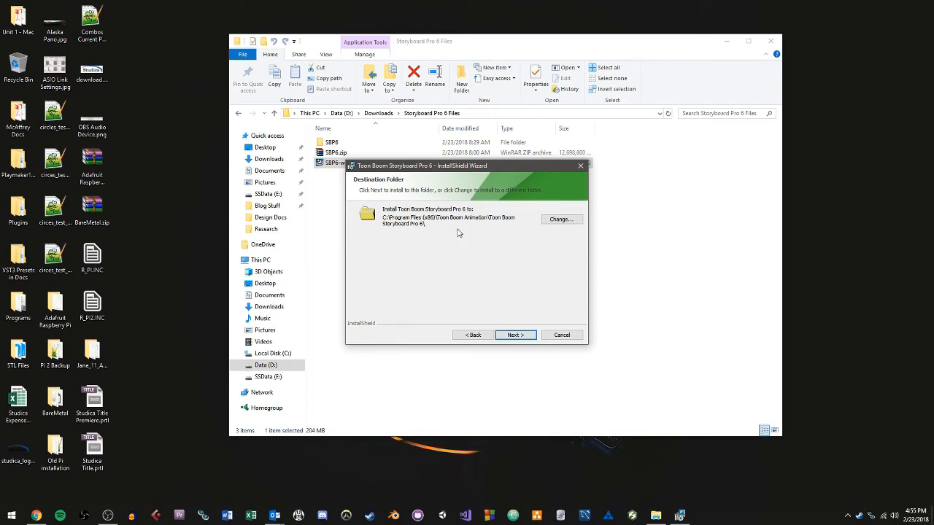
mouse_move(430, 234)
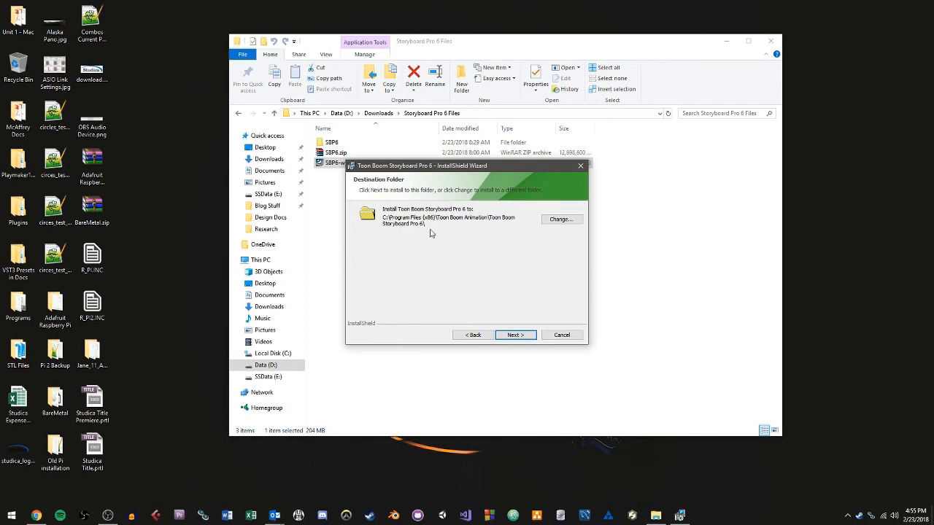
mouse_move(436, 230)
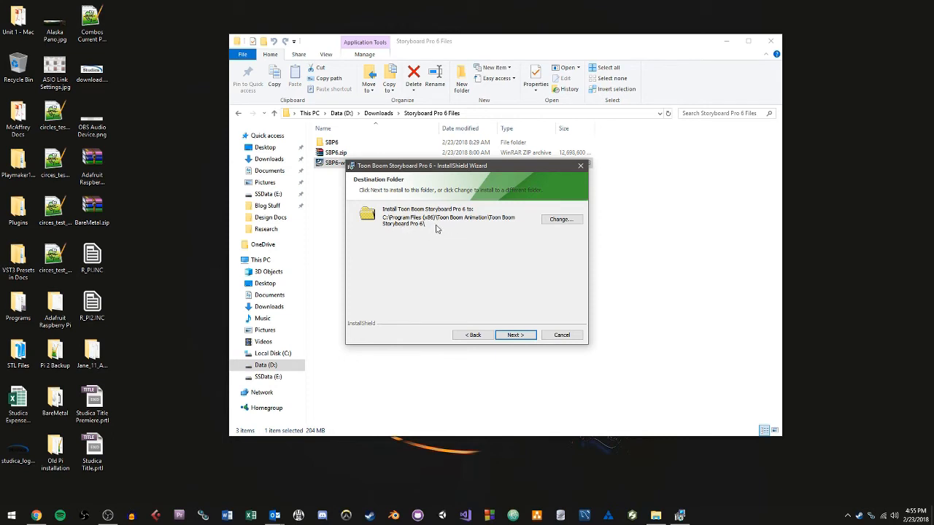
mouse_move(511, 350)
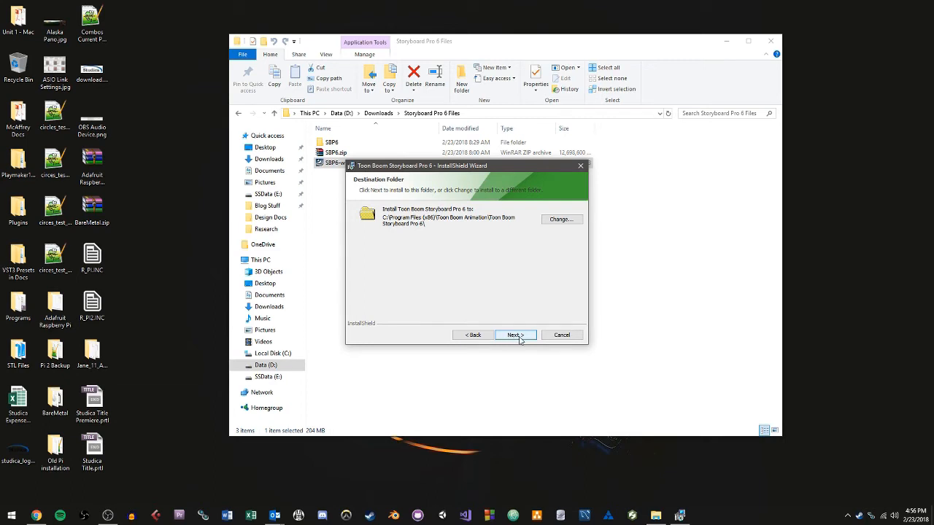
left_click(514, 334)
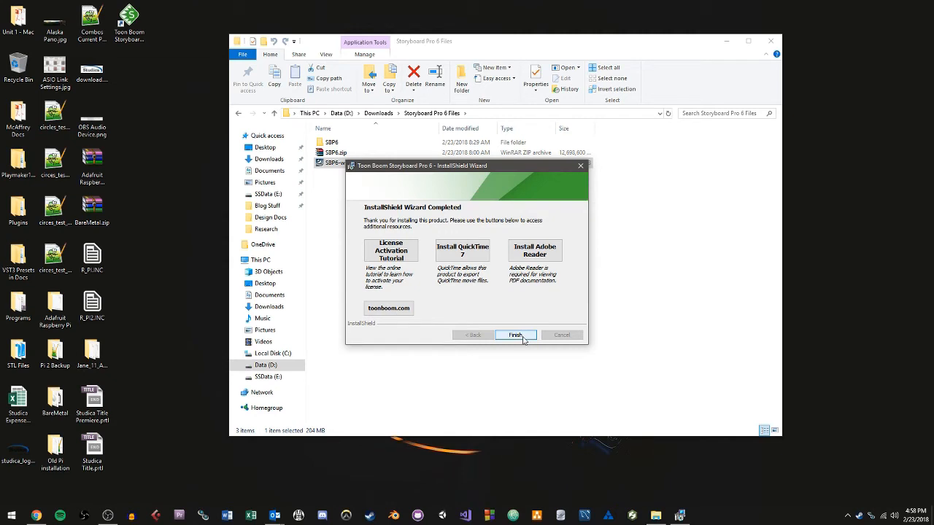
Step: Finish the installer and dismiss the 'Unable to find a valid license' warning to reach the License Wizard
left_click(516, 334)
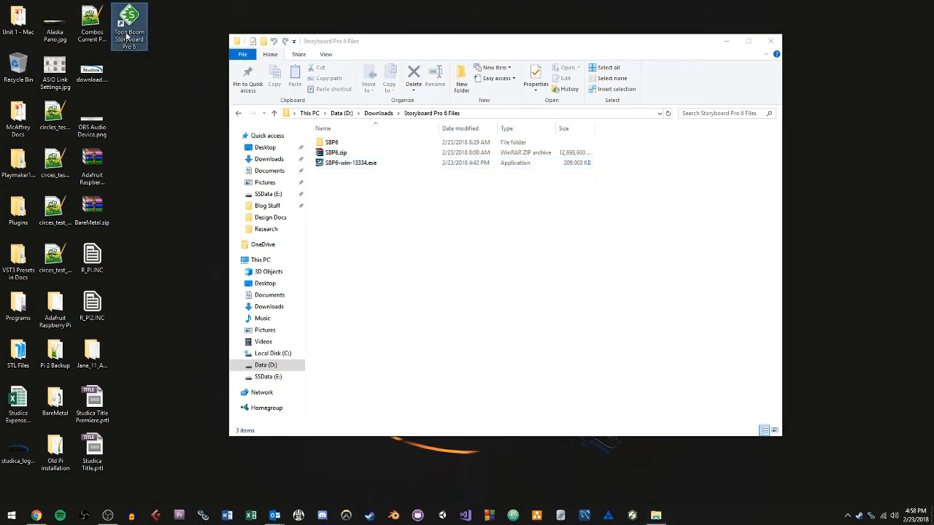
mouse_move(128, 26)
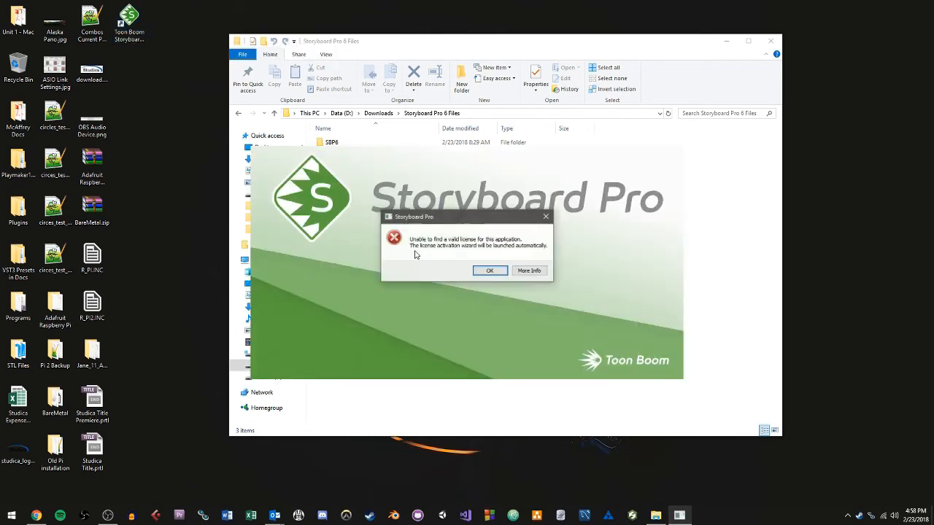
mouse_move(460, 261)
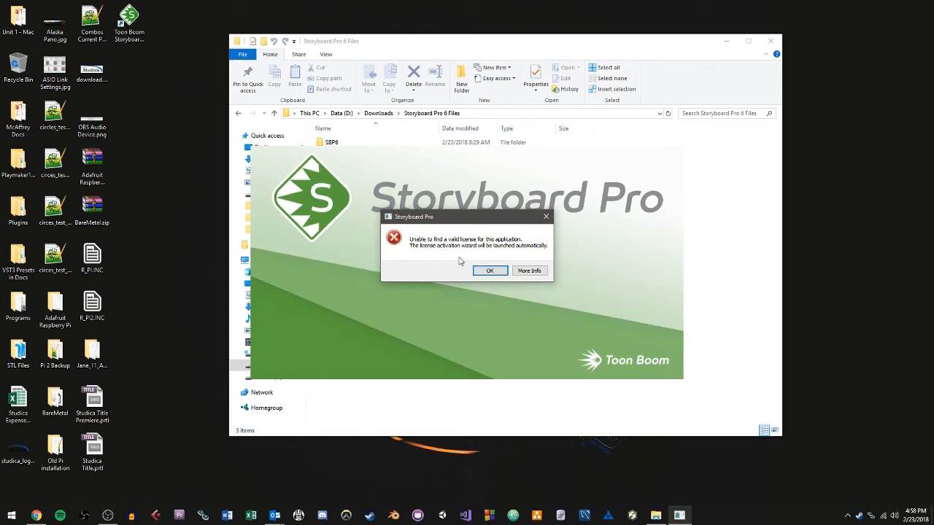
mouse_move(481, 257)
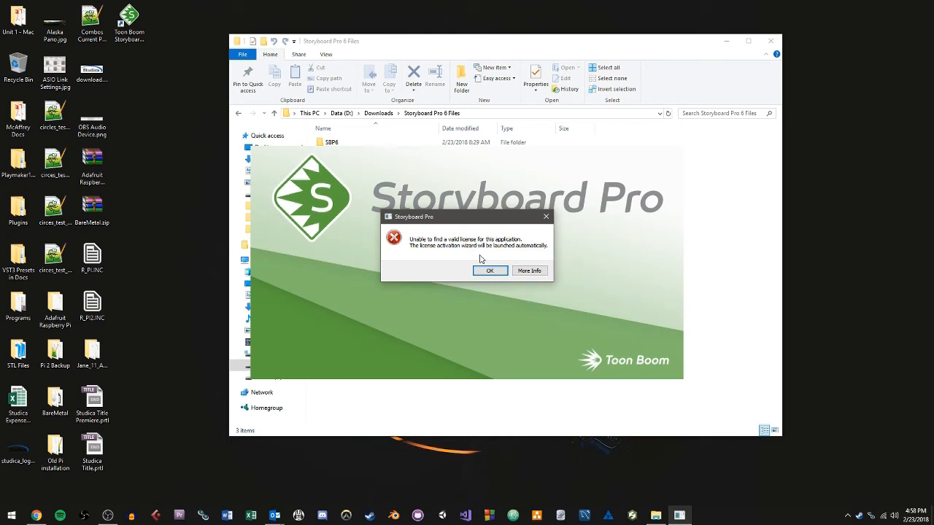
left_click(490, 270)
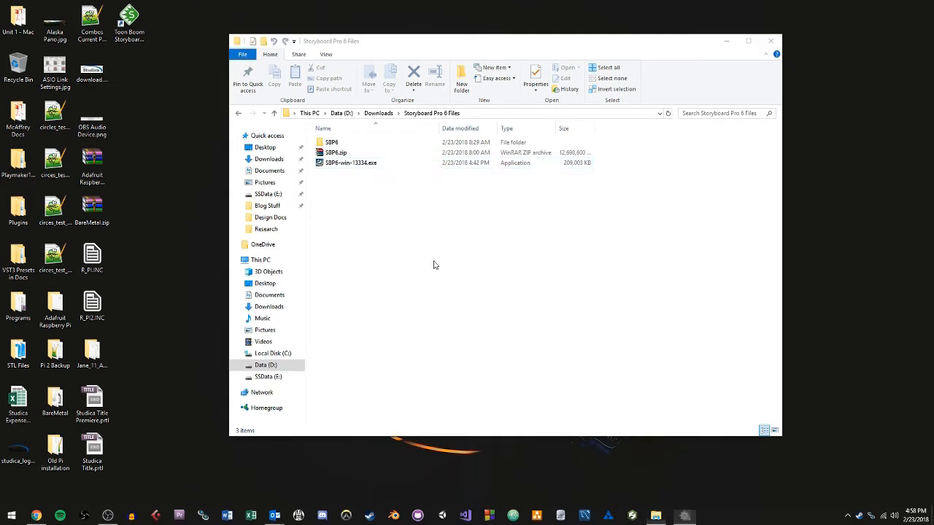
double_click(350, 162)
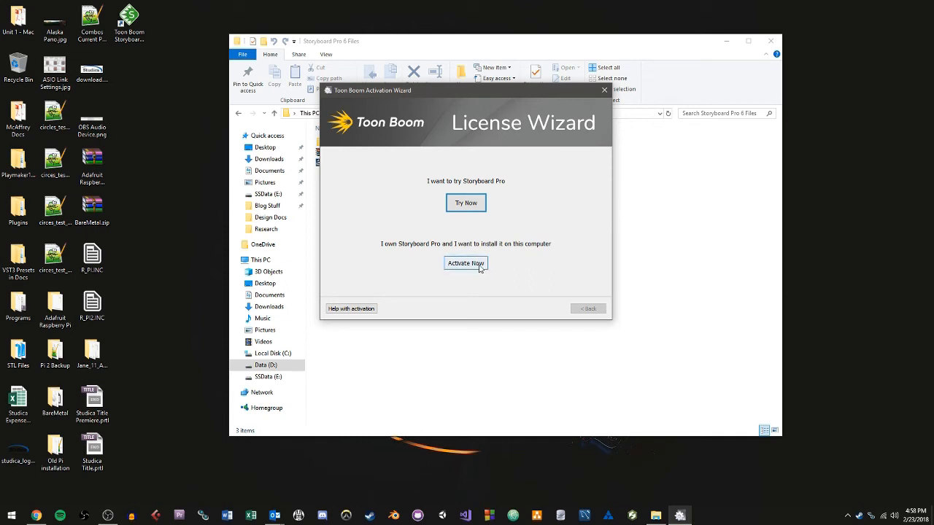
Step: Choose Activate Now, Activate License, Internet Activation and Single User for an owned copy
left_click(465, 262)
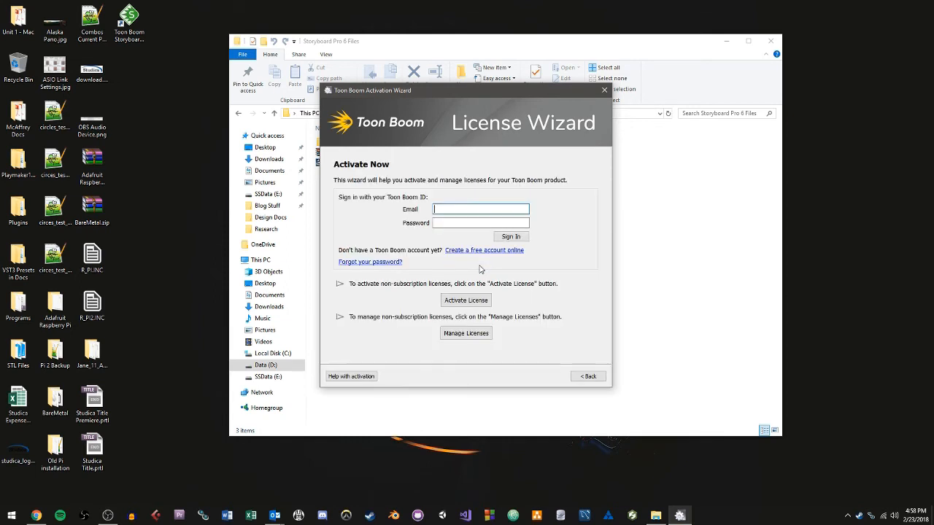
mouse_move(508, 312)
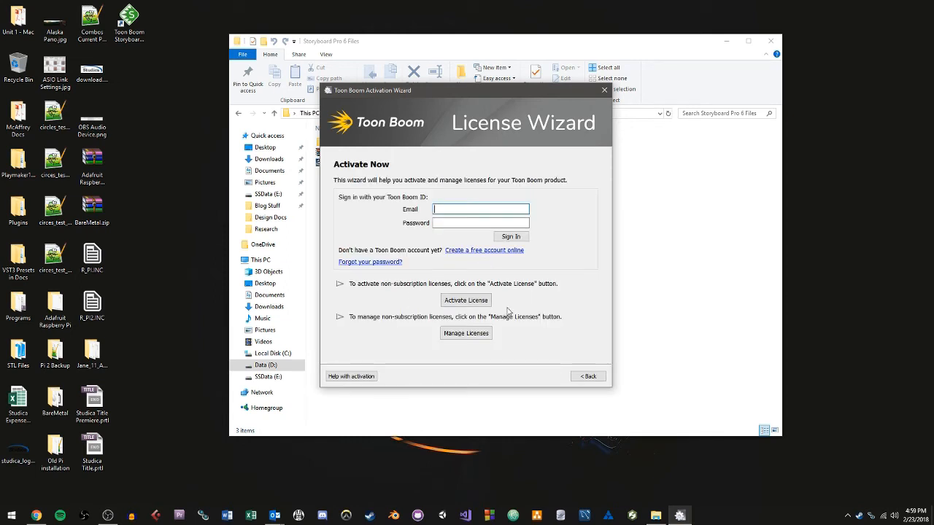
left_click(465, 300)
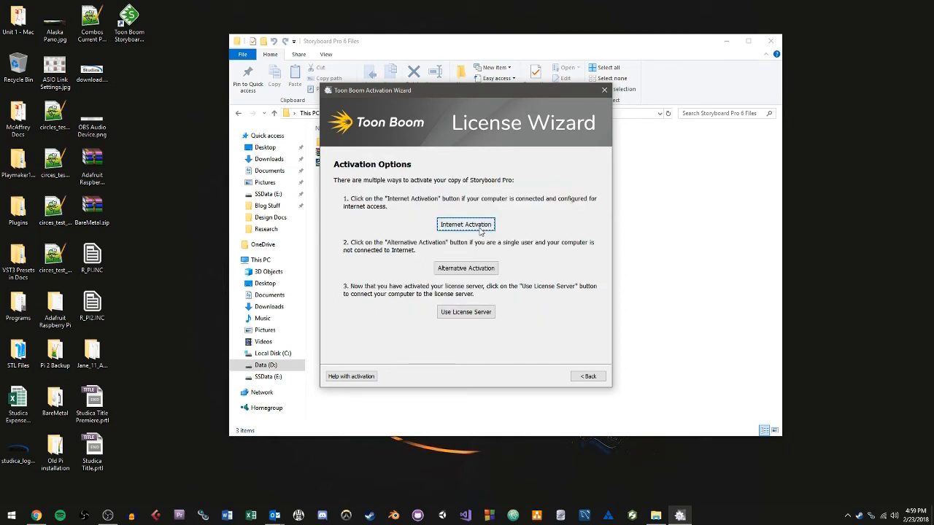
left_click(465, 224)
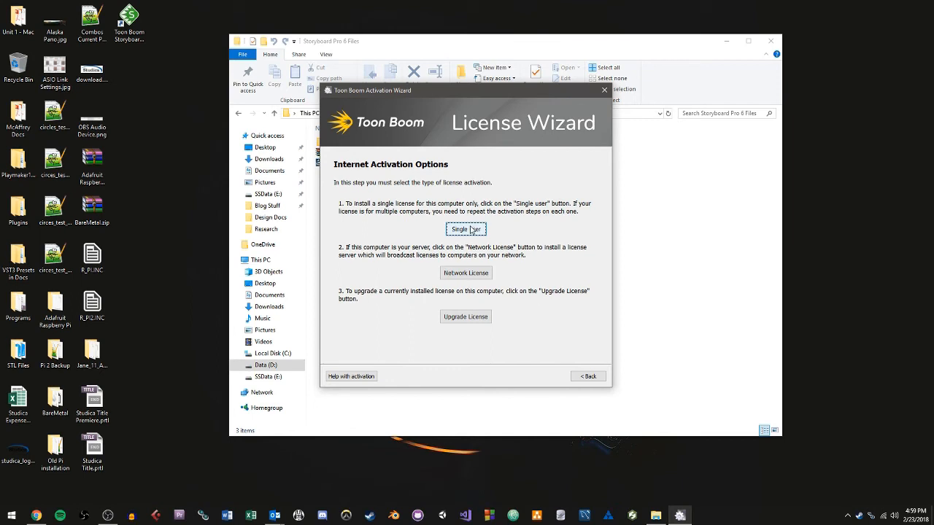
mouse_move(470, 231)
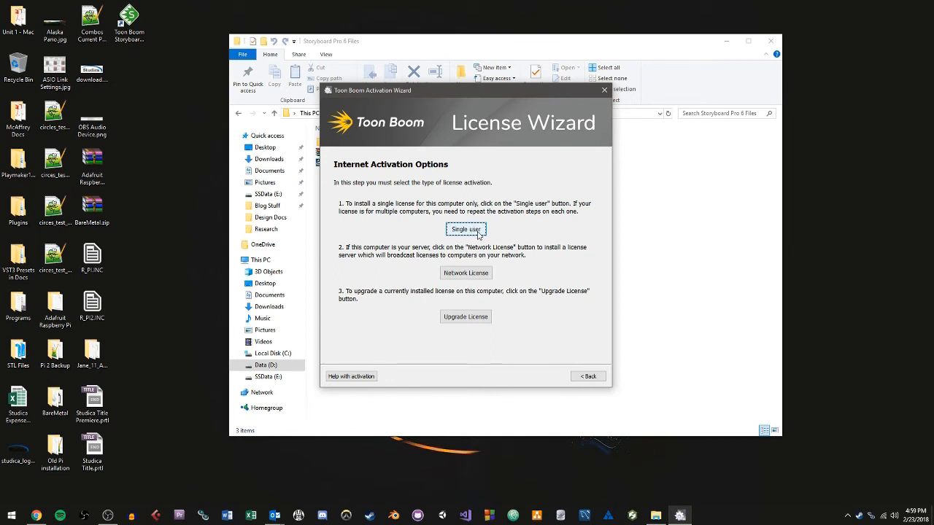
left_click(465, 229)
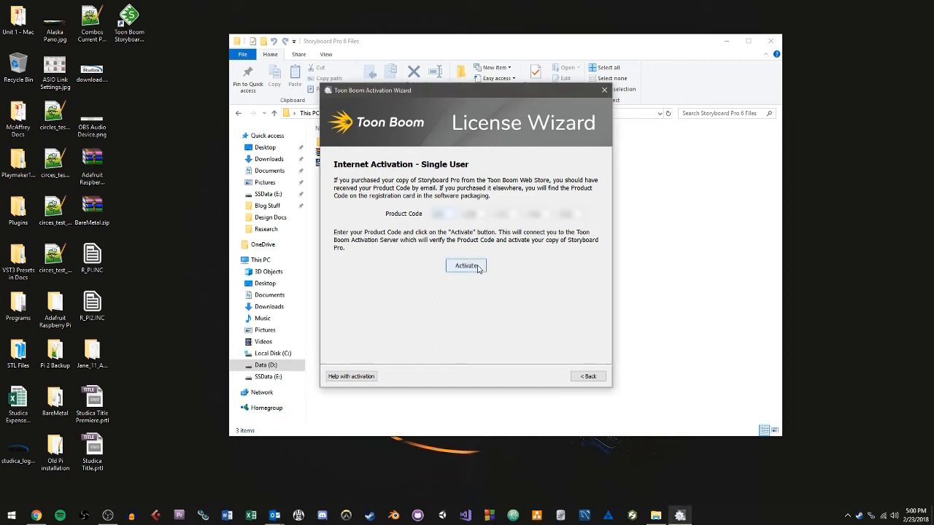
Step: Submit the product code, confirm Activation Successful, and start Storyboard Pro
left_click(465, 266)
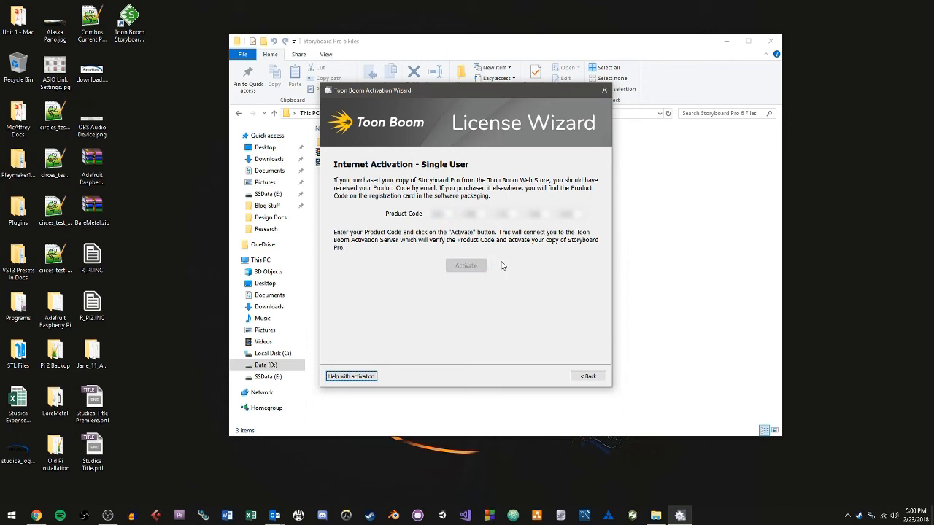
left_click(465, 265)
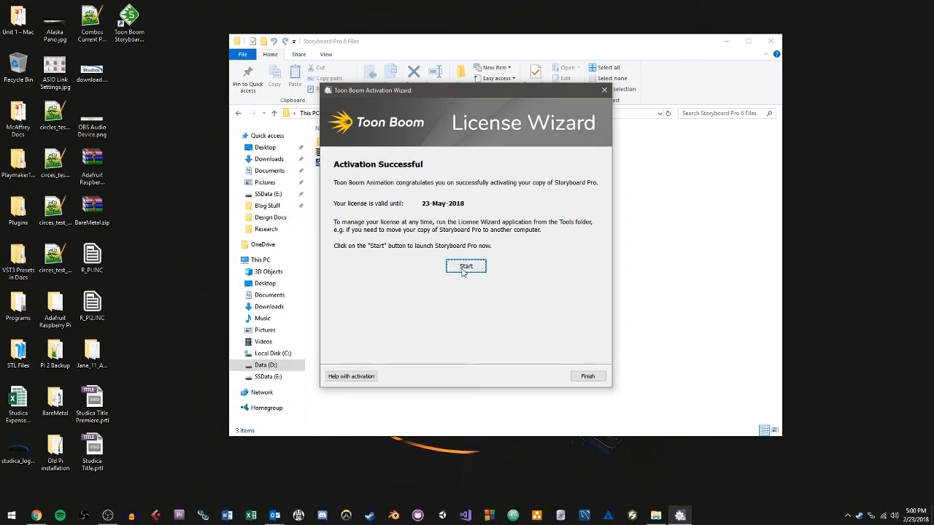
left_click(465, 266)
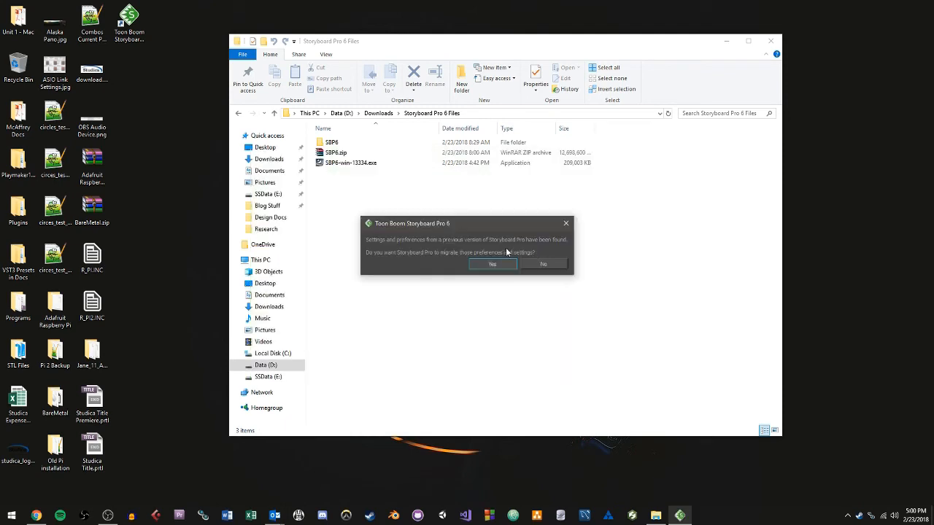
mouse_move(496, 254)
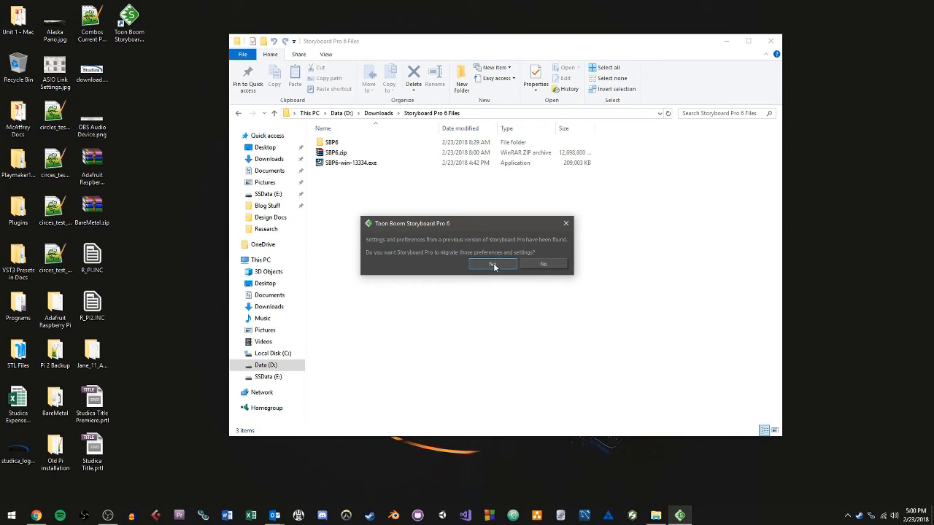
Step: Answer Yes to migrate the previous version's preferences and settings
left_click(491, 262)
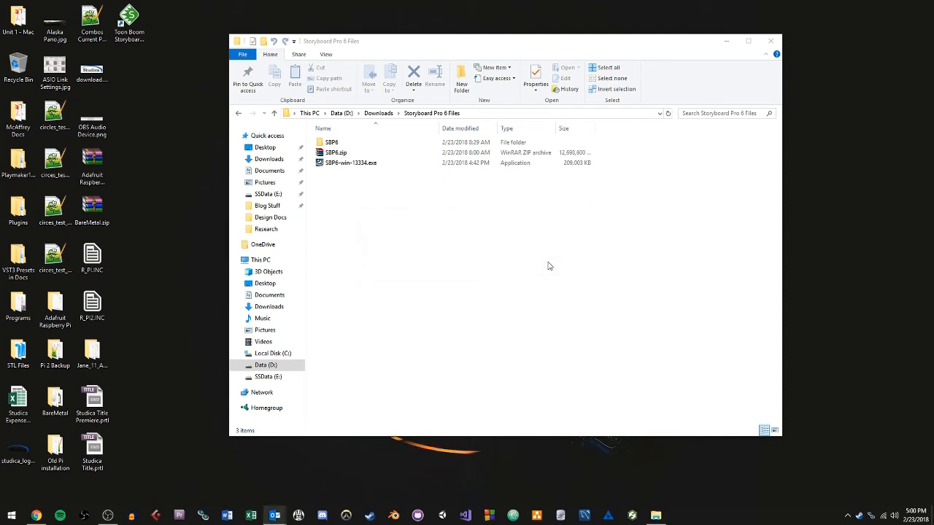
mouse_move(551, 281)
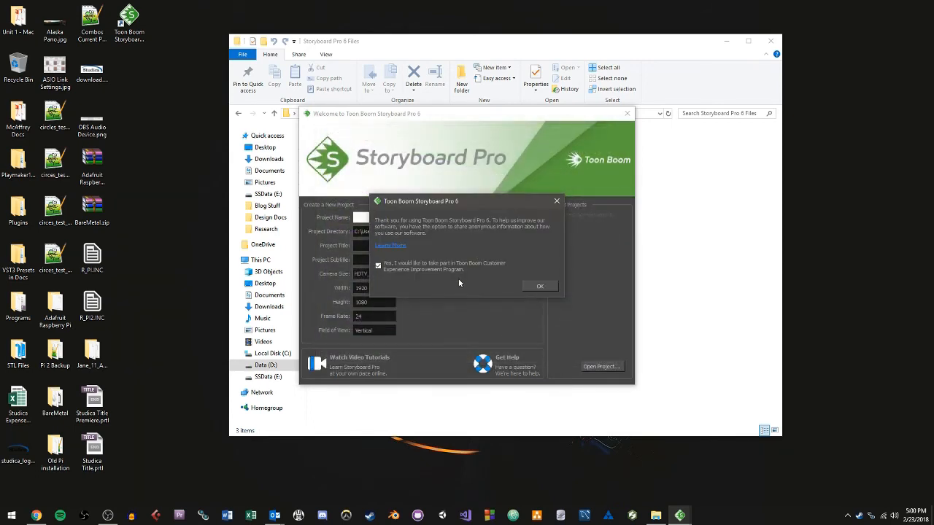
Step: Dismiss the Customer Experience Improvement Program notice with OK
left_click(539, 286)
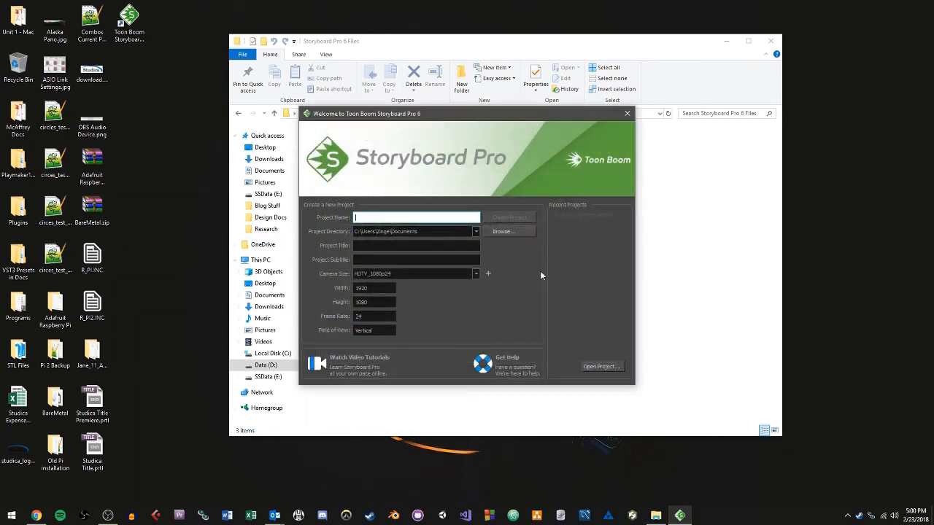
mouse_move(426, 210)
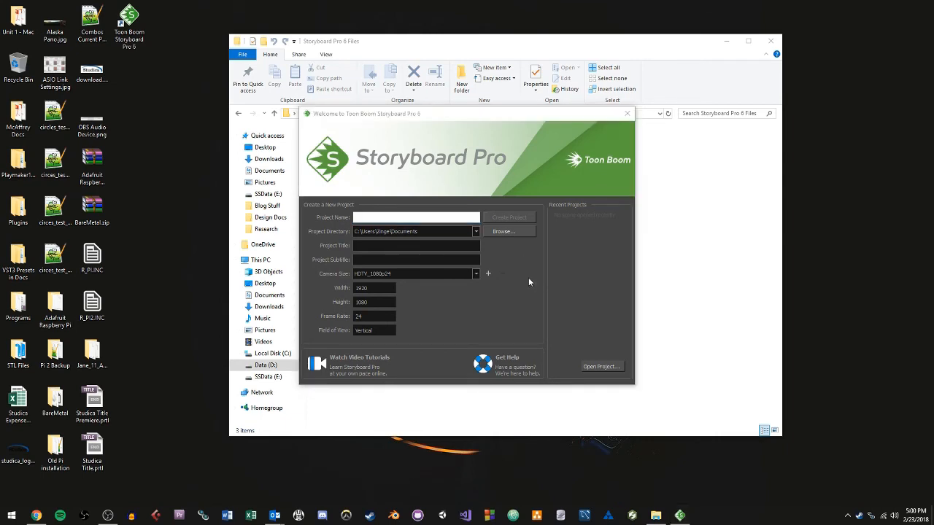
mouse_move(540, 272)
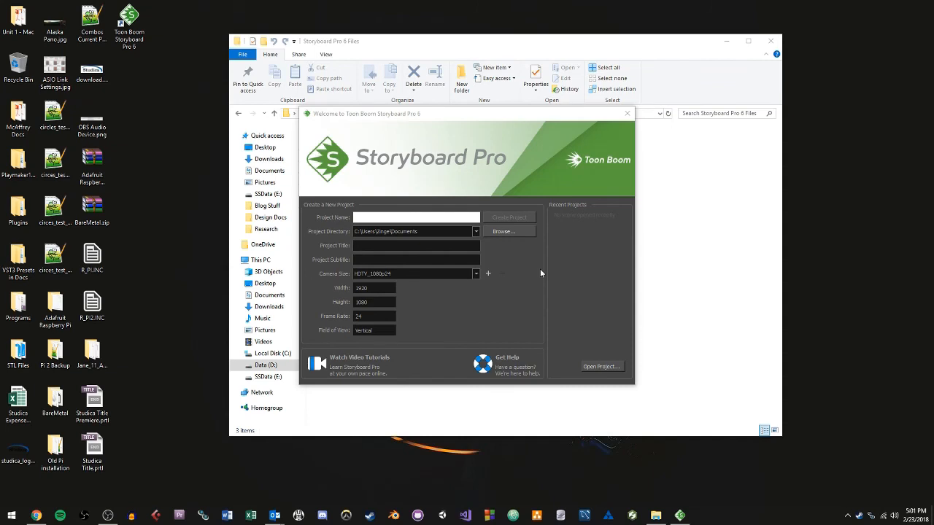
mouse_move(140, 310)
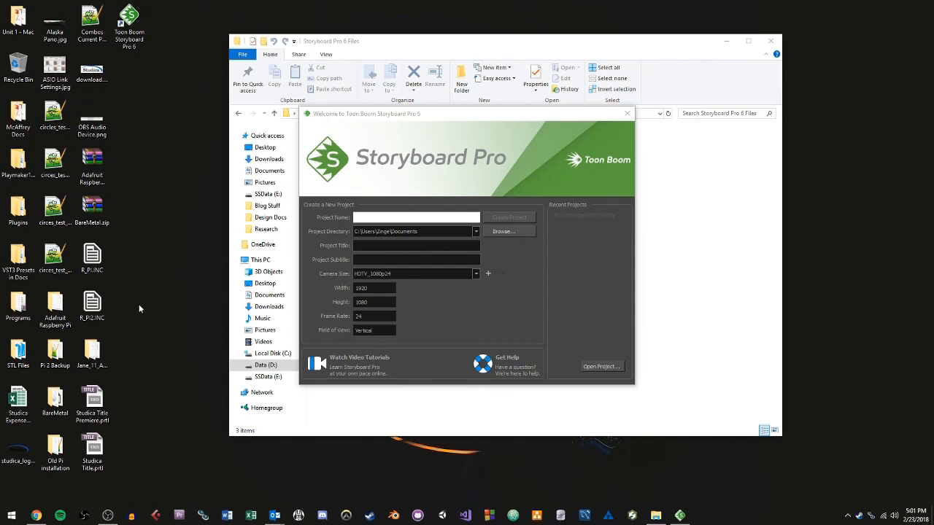
mouse_move(178, 295)
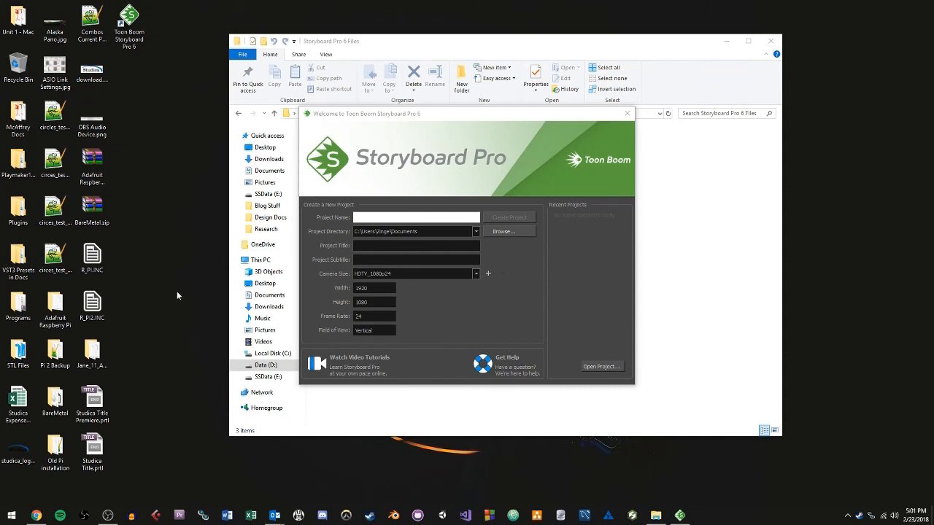
mouse_move(190, 285)
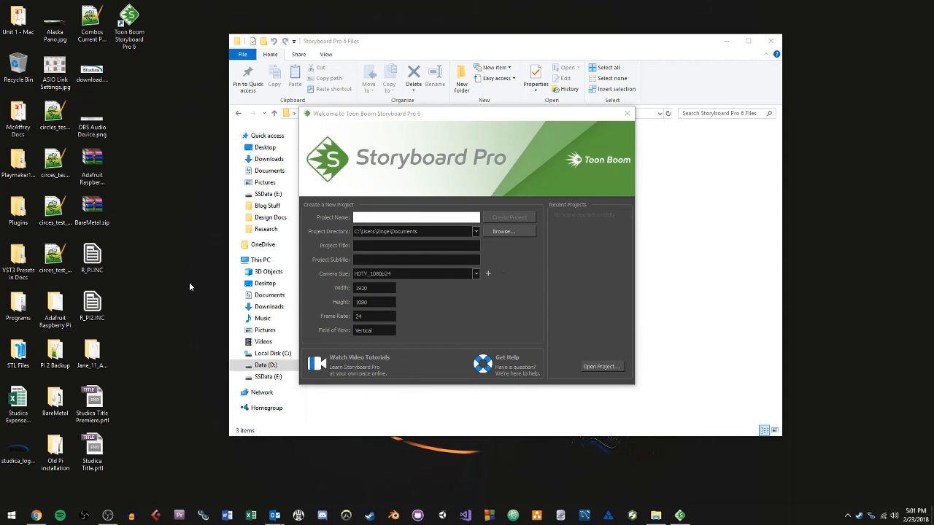